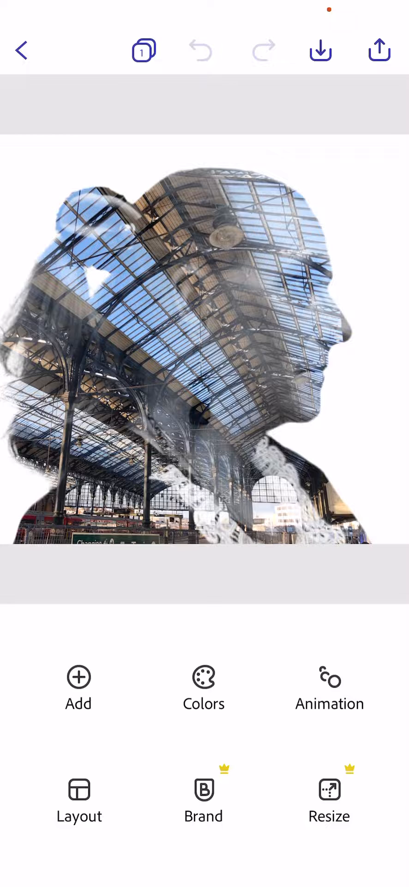
Leave the finished double exposure design and go back to Your projects.
{"action": "left_click", "coordinate": [20, 50]}
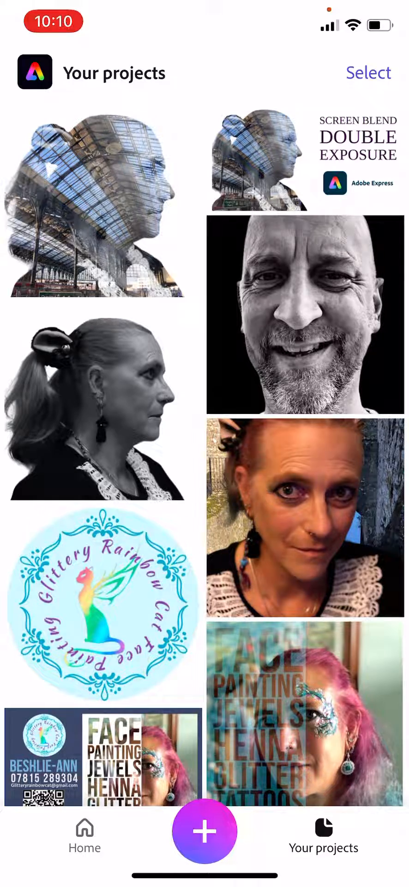
Start a new project from the side-profile portrait in the Adobe Express photo album.
{"action": "left_click", "coordinate": [204, 830]}
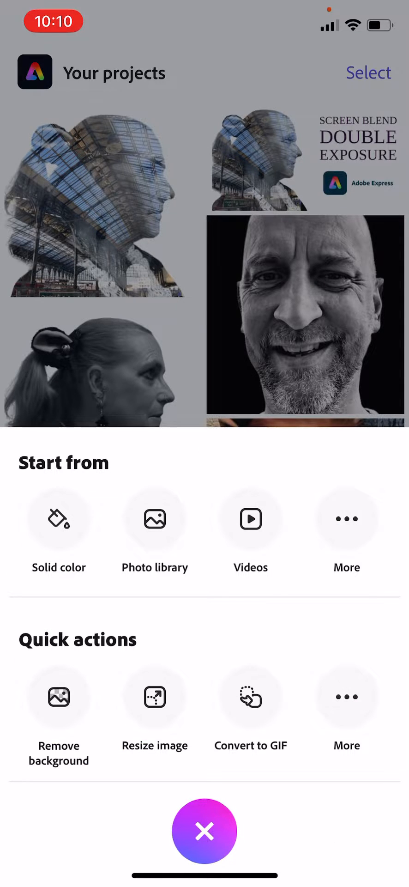
{"action": "left_click", "coordinate": [154, 518]}
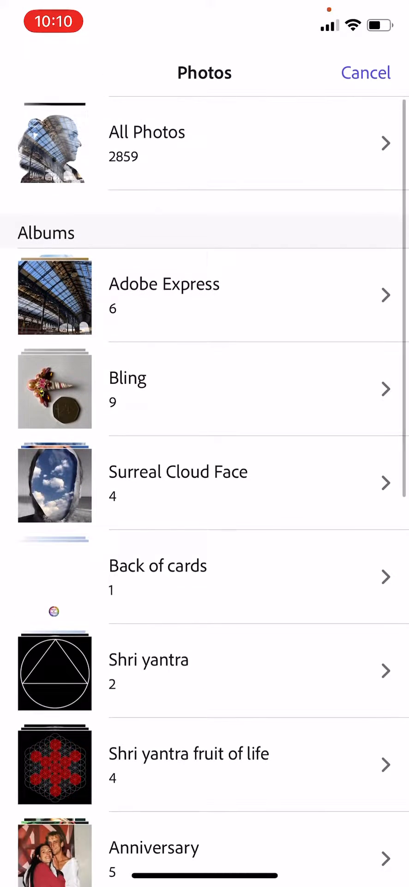
{"action": "left_click", "coordinate": [164, 294]}
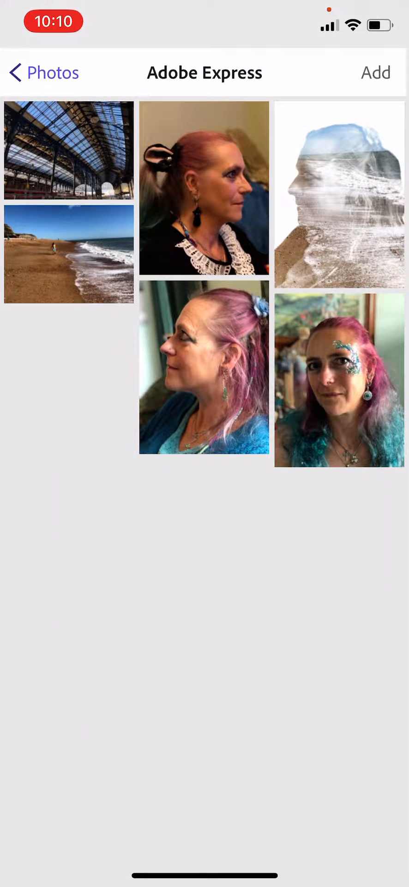
{"action": "left_click", "coordinate": [204, 188]}
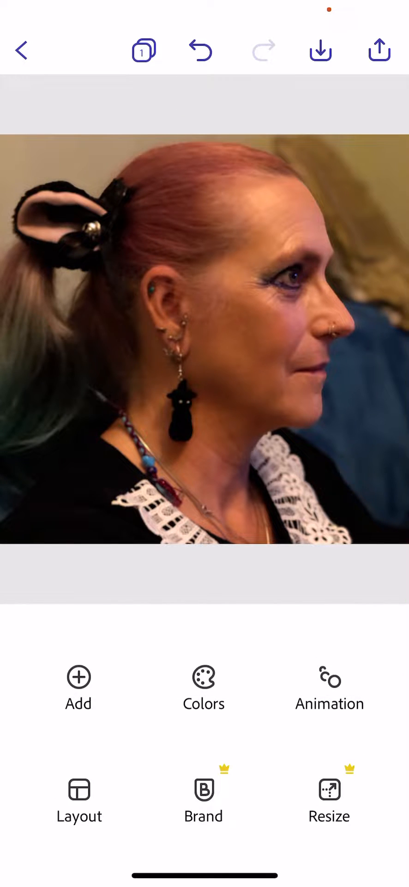
Remove the portrait's background and fill it with plain white.
{"action": "left_click", "coordinate": [204, 340]}
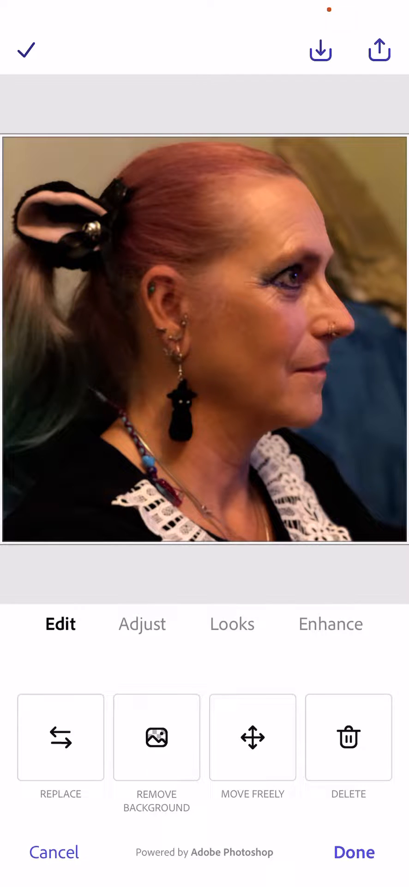
{"action": "left_click", "coordinate": [157, 737]}
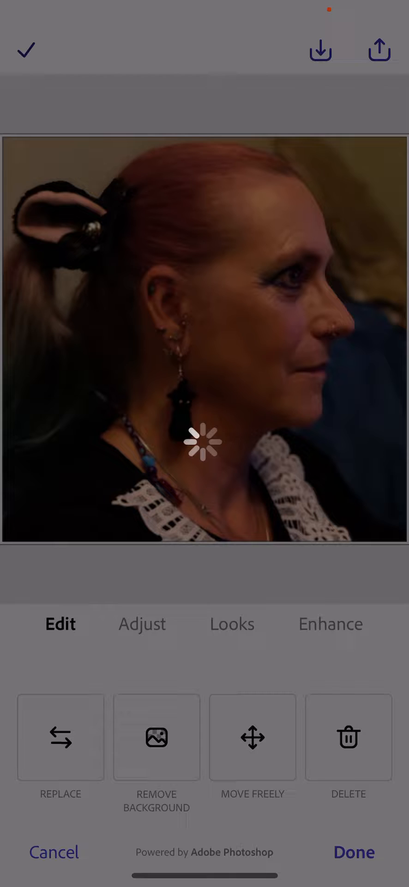
{"action": "left_click", "coordinate": [156, 737]}
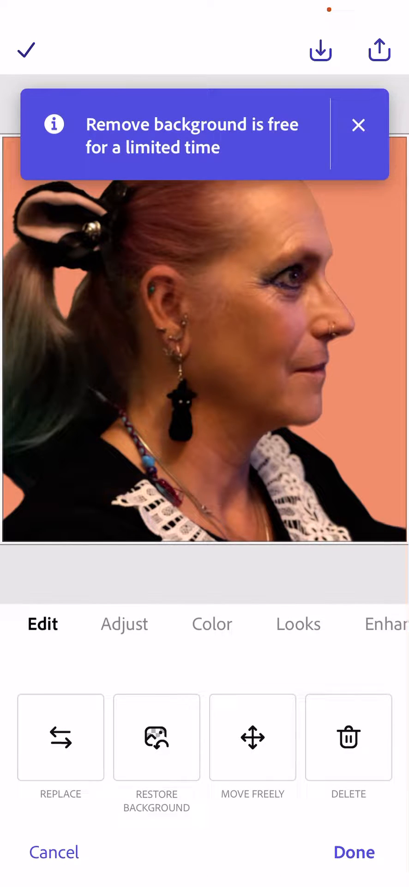
{"action": "left_click", "coordinate": [358, 125]}
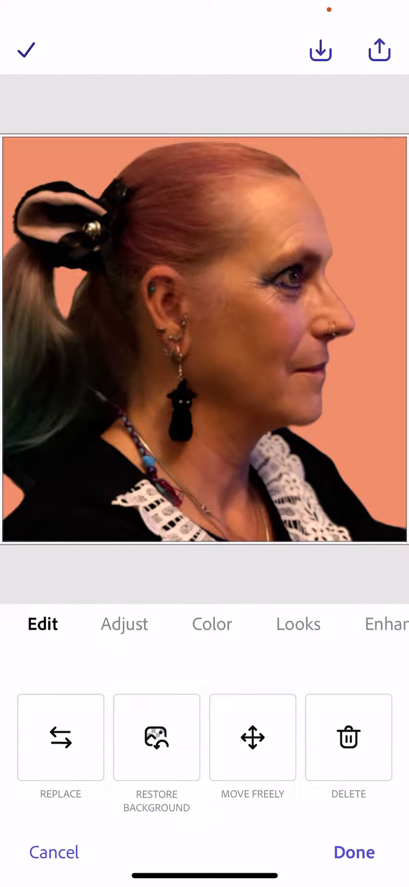
{"action": "left_click", "coordinate": [205, 625]}
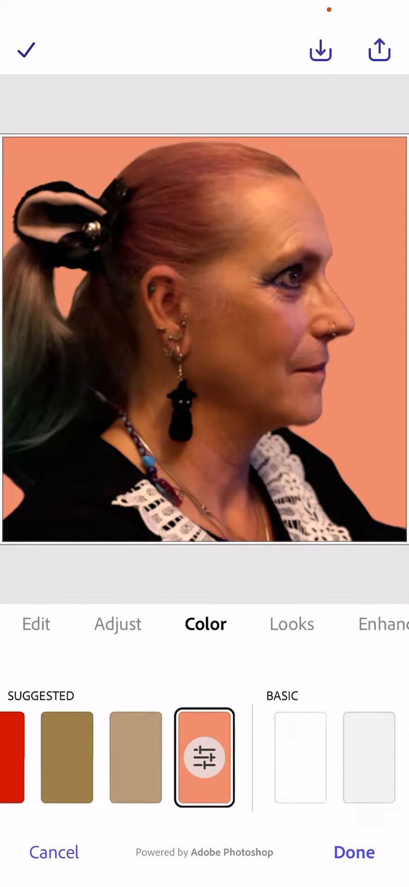
{"action": "left_click", "coordinate": [300, 758]}
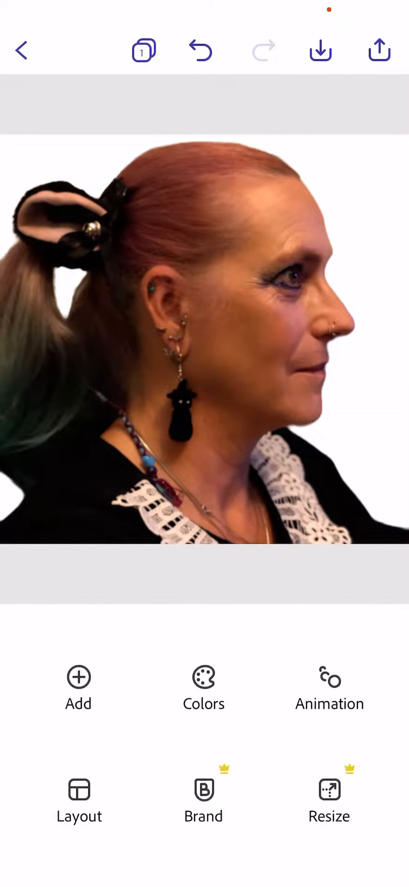
Apply the Grayscale look to the portrait, then begin adding another photo.
{"action": "left_click", "coordinate": [204, 687]}
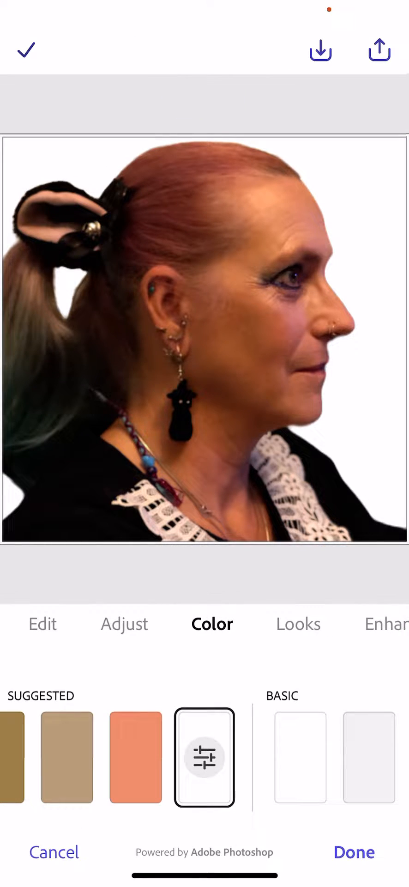
{"action": "left_click", "coordinate": [298, 624]}
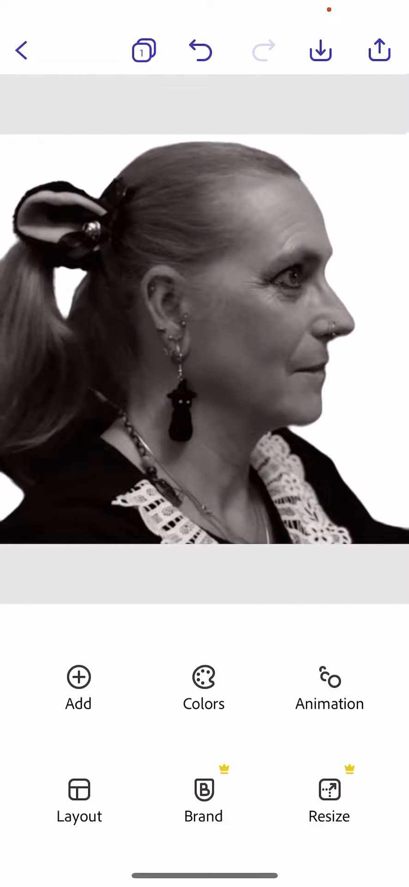
{"action": "left_click", "coordinate": [78, 686]}
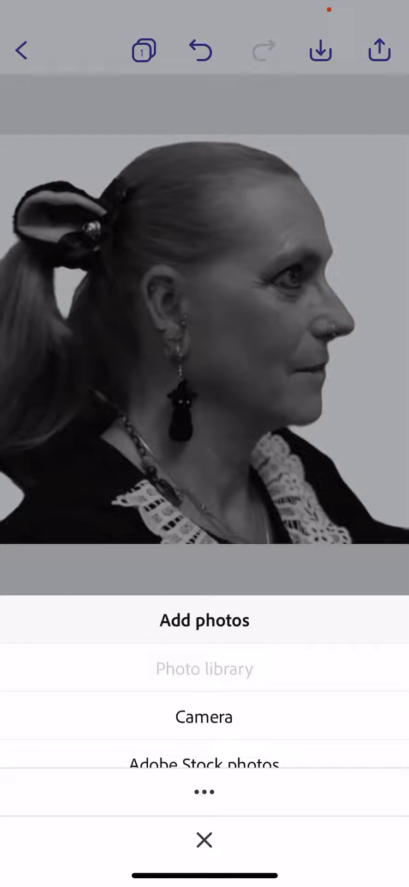
Add the train station photo from the Adobe Express album over the portrait.
{"action": "left_click", "coordinate": [204, 667]}
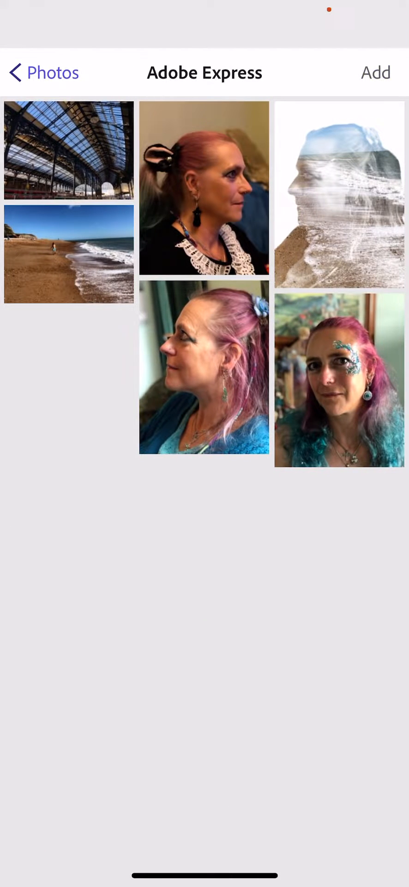
{"action": "left_click", "coordinate": [204, 189]}
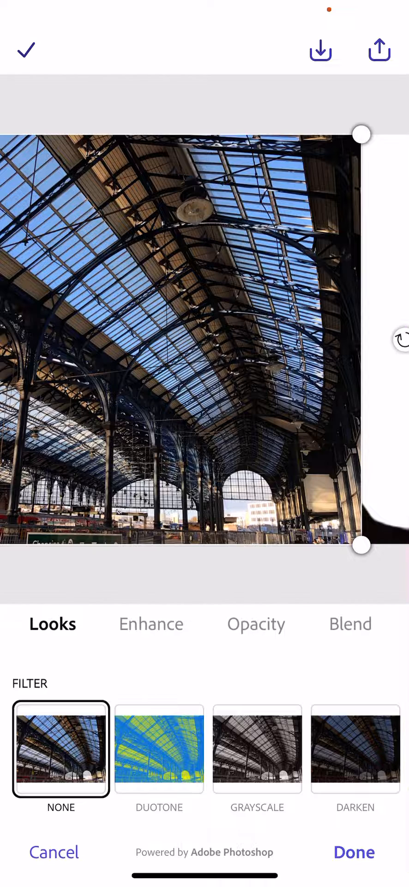
Set the station photo's blend mode to Screen.
{"action": "left_click", "coordinate": [358, 623]}
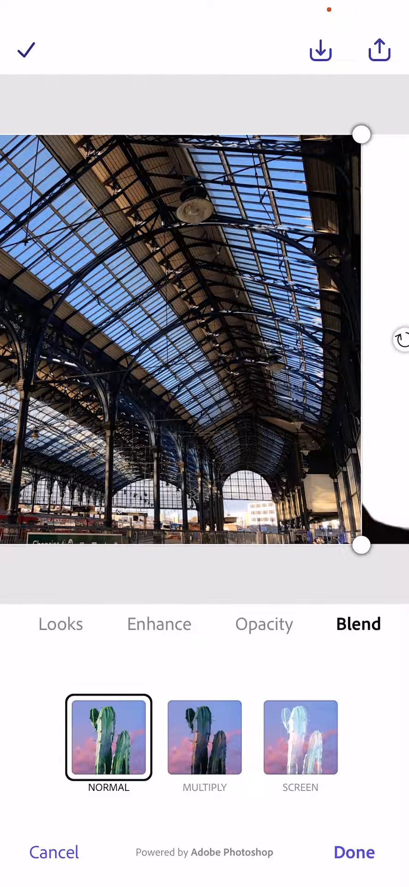
{"action": "left_click", "coordinate": [300, 737]}
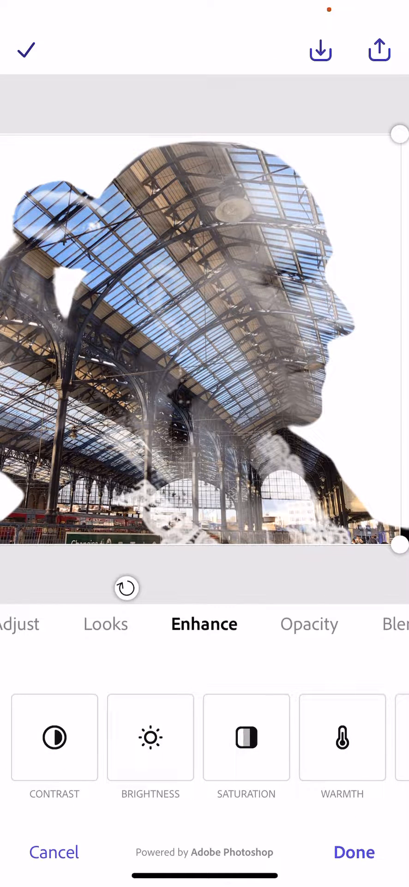
Set the station photo's contrast to 94 and warmth to 29.
{"action": "left_click", "coordinate": [54, 737]}
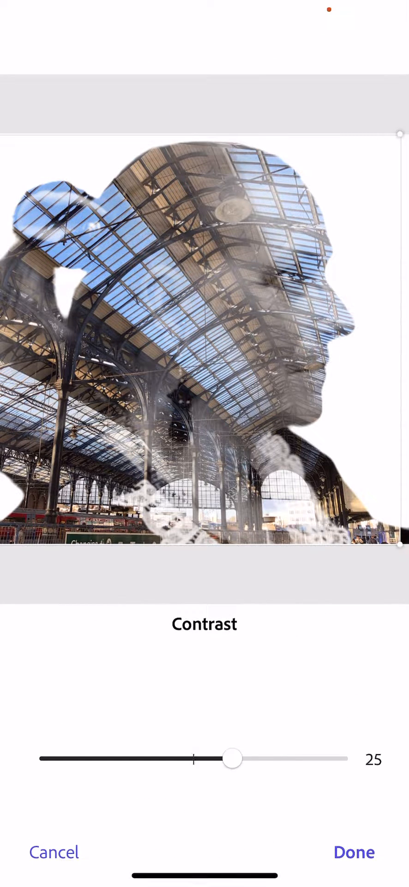
{"action": "left_click_drag", "start_coordinate": [233, 759], "coordinate": [331, 759]}
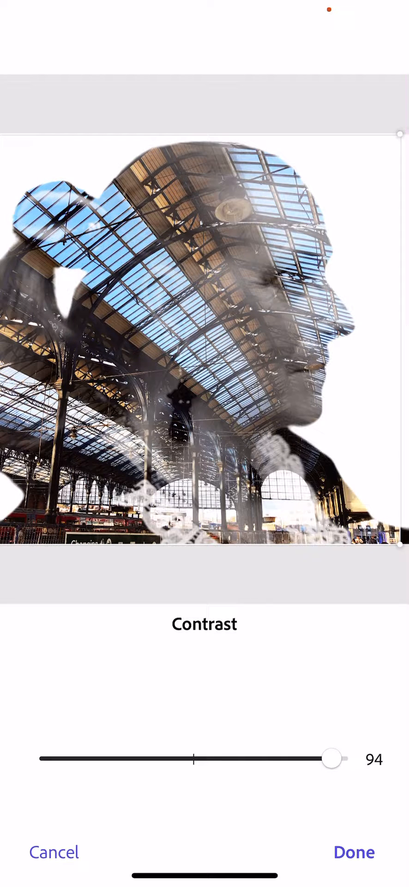
{"action": "left_click_drag", "start_coordinate": [331, 759], "coordinate": [269, 758]}
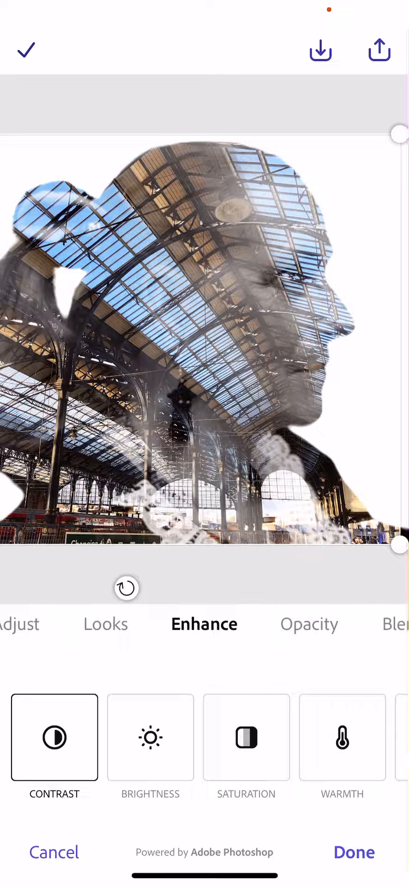
{"action": "left_click", "coordinate": [342, 737]}
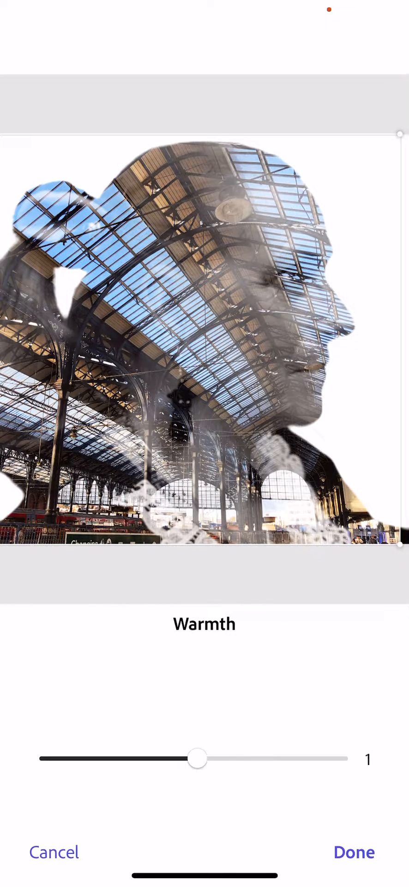
{"action": "left_click_drag", "start_coordinate": [196, 758], "coordinate": [237, 758]}
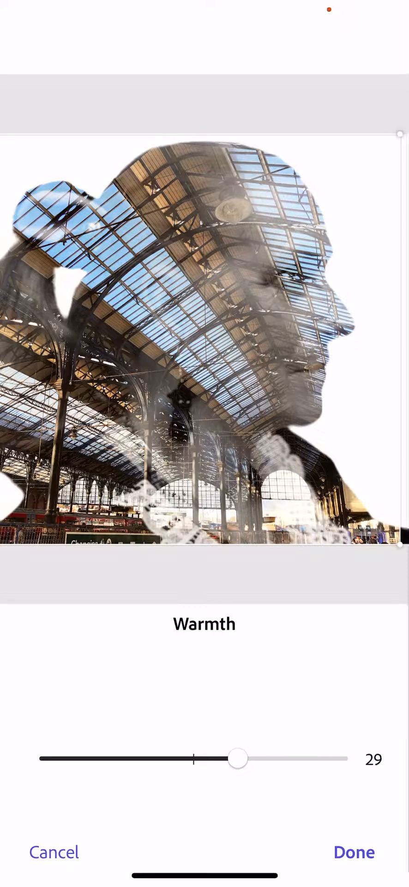